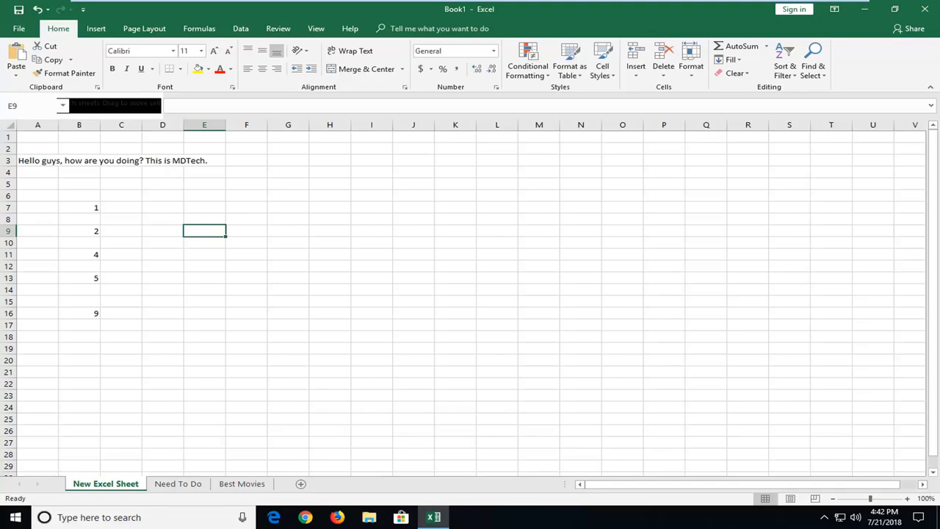
# Step: Create blank workbook Book3 from Book1 and arrange both windows side by side
pyautogui.click(121, 207)
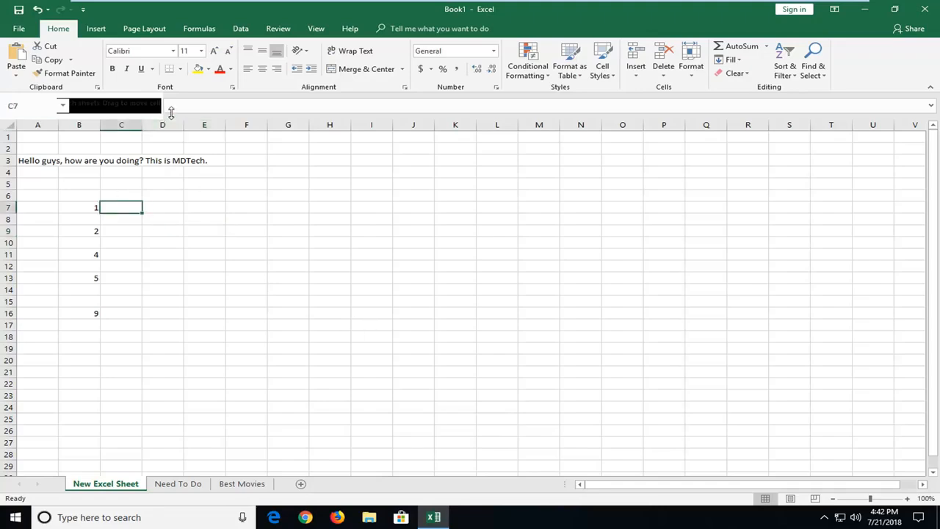
pyautogui.click(79, 148)
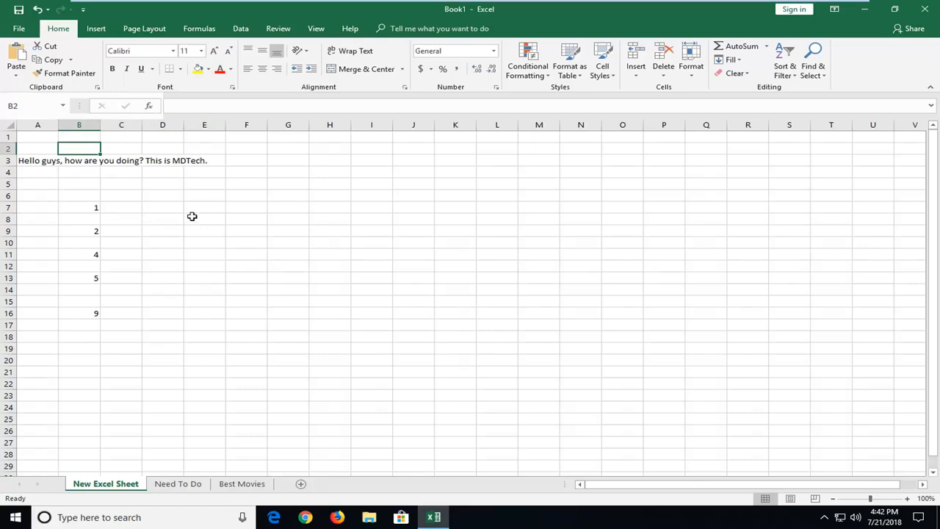
pyautogui.moveTo(162, 224)
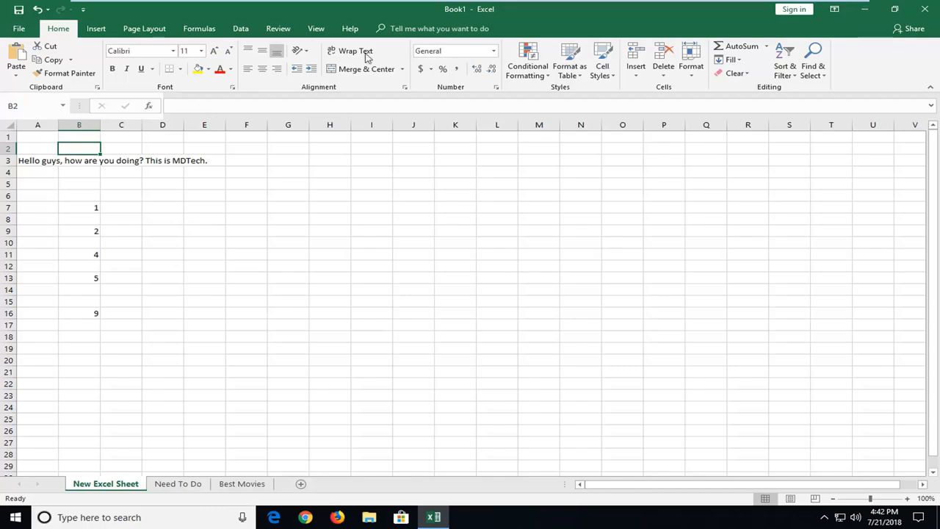
pyautogui.moveTo(478, 200)
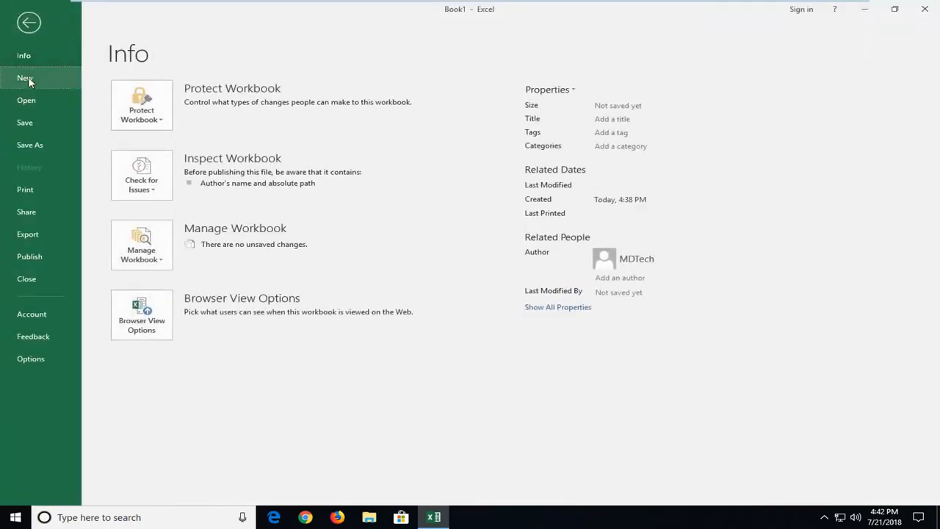
pyautogui.click(29, 22)
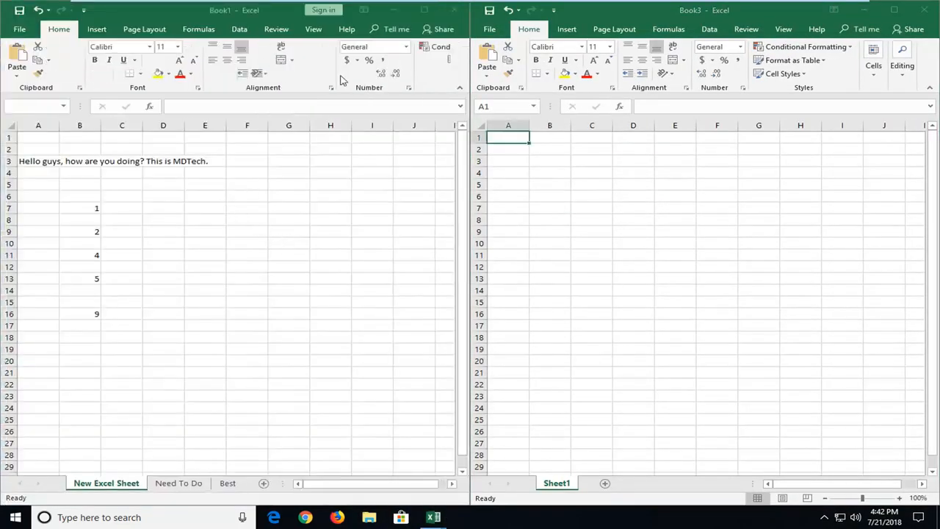
pyautogui.click(288, 244)
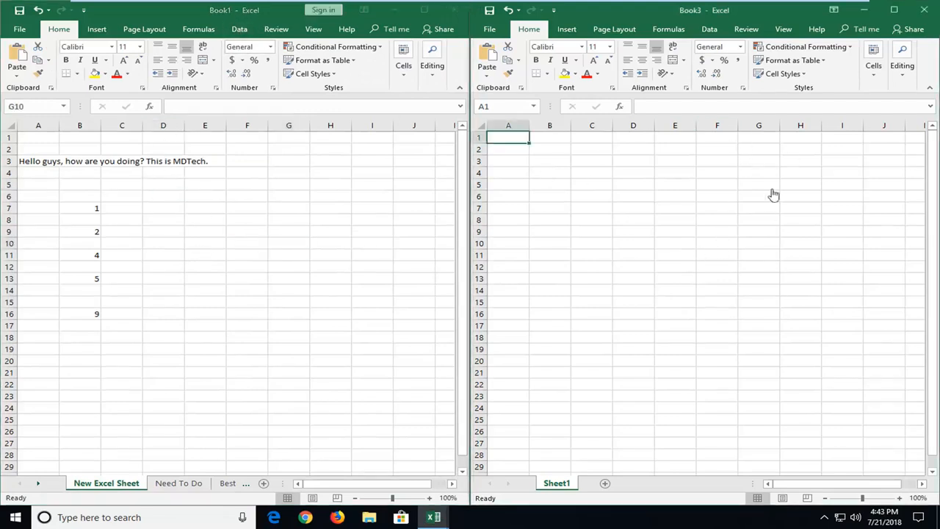
pyautogui.moveTo(674, 390)
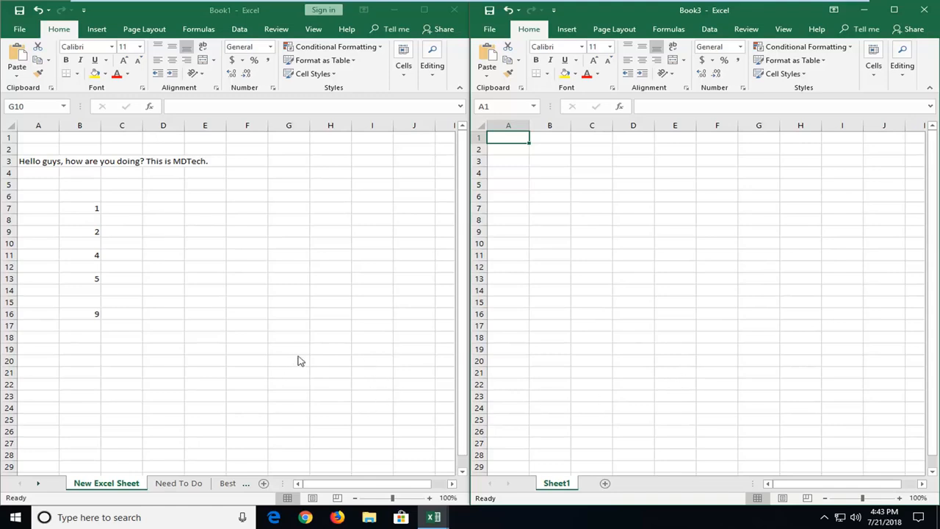
pyautogui.moveTo(141, 270)
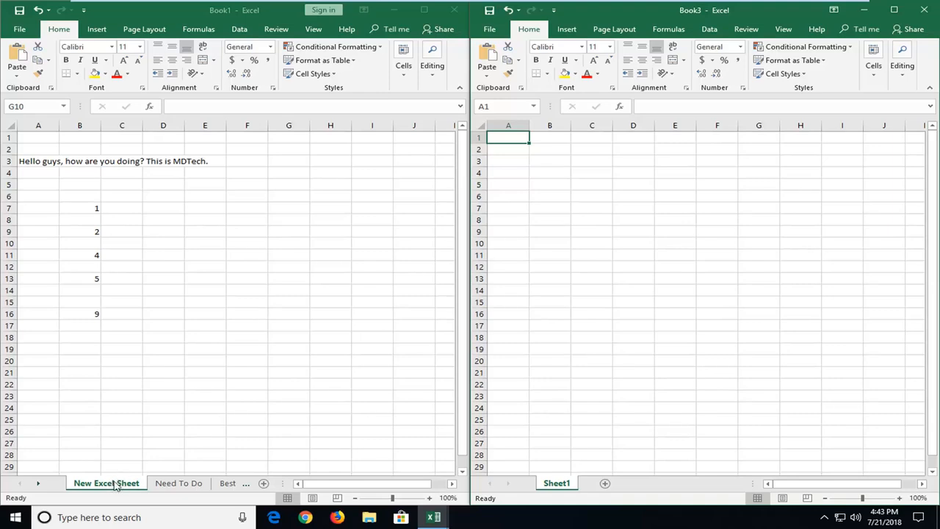
# Step: Drag the New Excel Sheet tab from Book1 onto Book3's tab bar after Sheet1
pyautogui.click(288, 243)
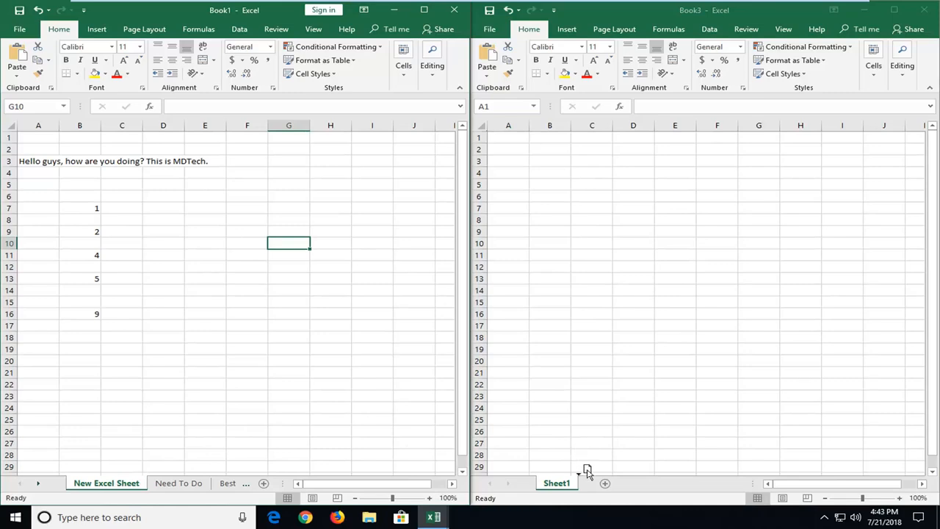
pyautogui.moveTo(616, 470)
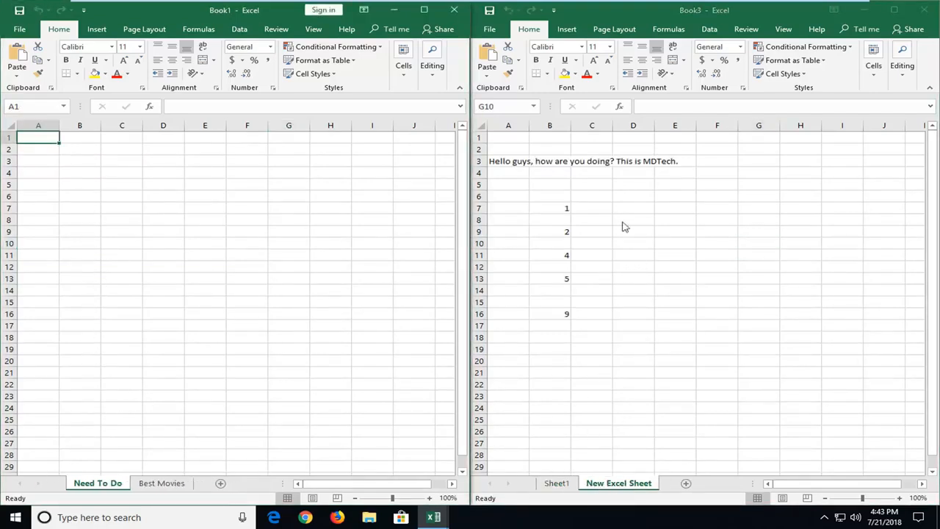
pyautogui.click(758, 244)
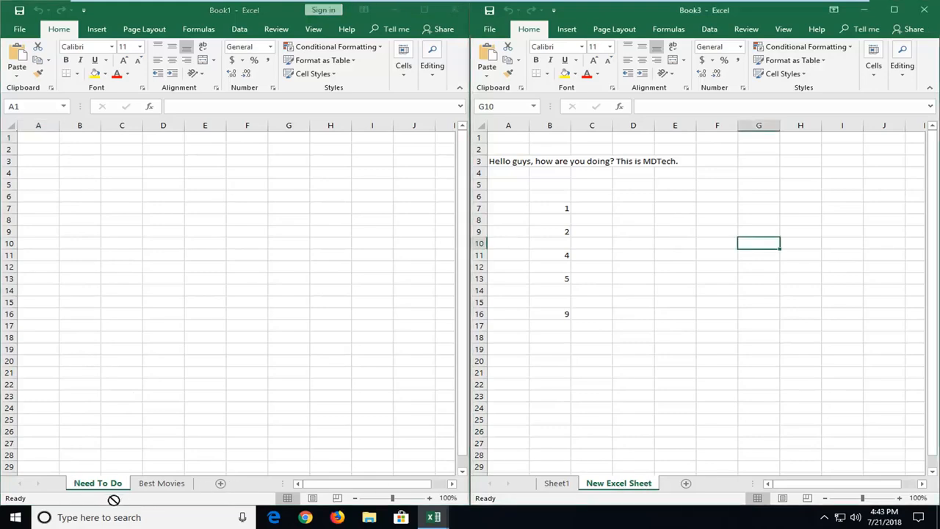
# Step: Undo the sheet move so New Excel Sheet returns to Book1, leaving Book3 with Sheet1 only
pyautogui.click(555, 482)
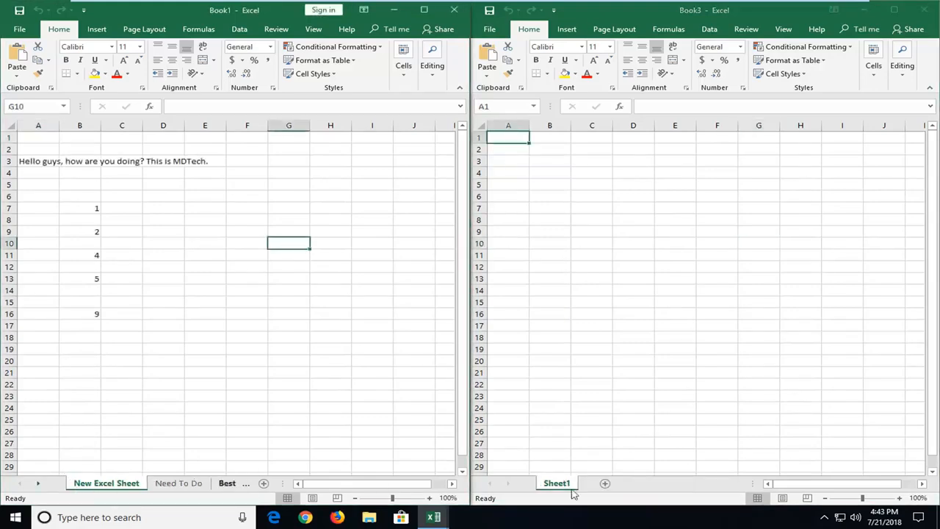
pyautogui.click(120, 385)
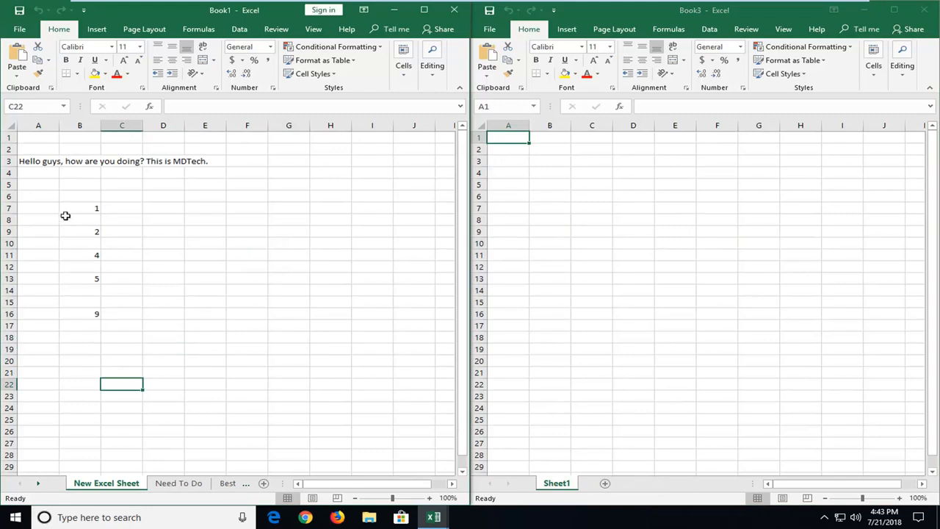
pyautogui.click(79, 219)
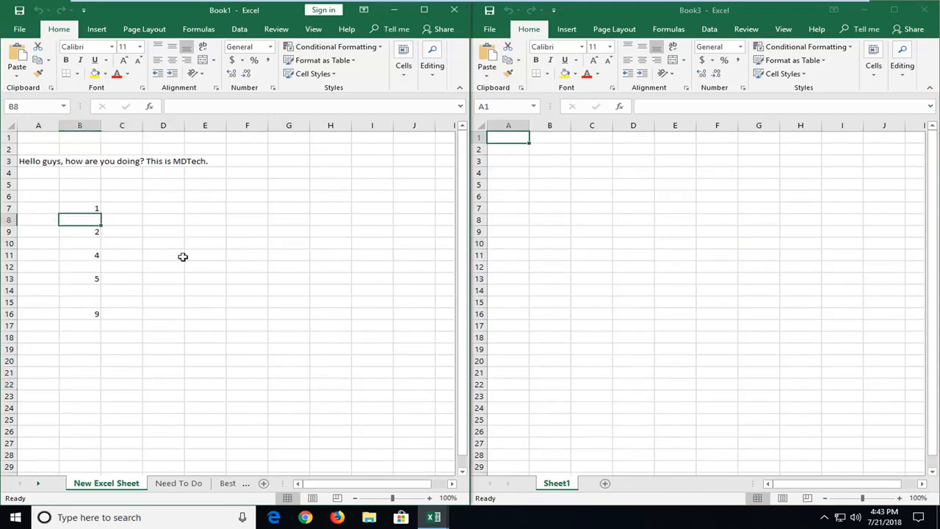
pyautogui.click(163, 255)
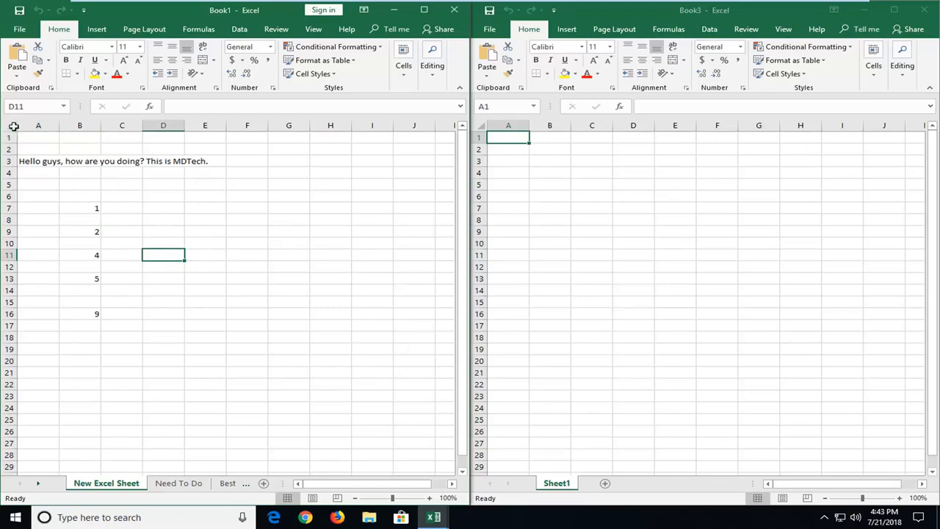
pyautogui.moveTo(17, 135)
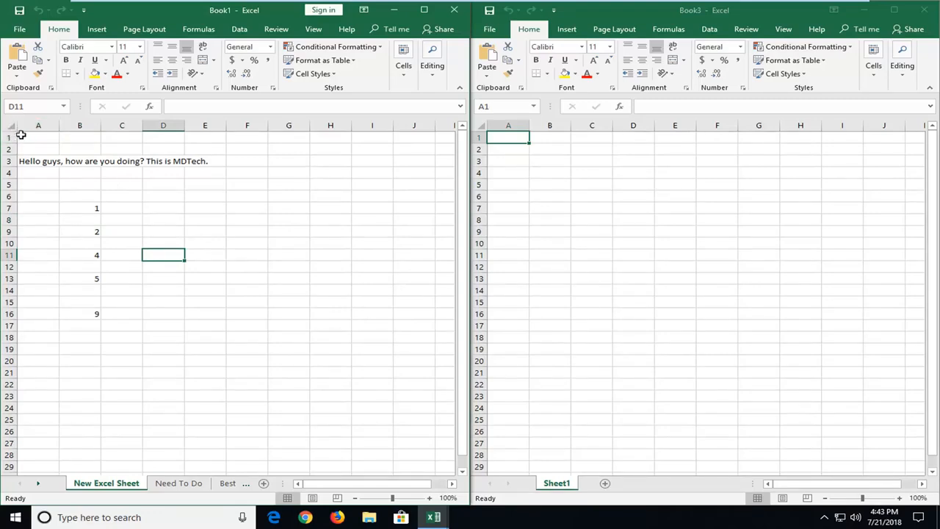
pyautogui.moveTo(9, 138)
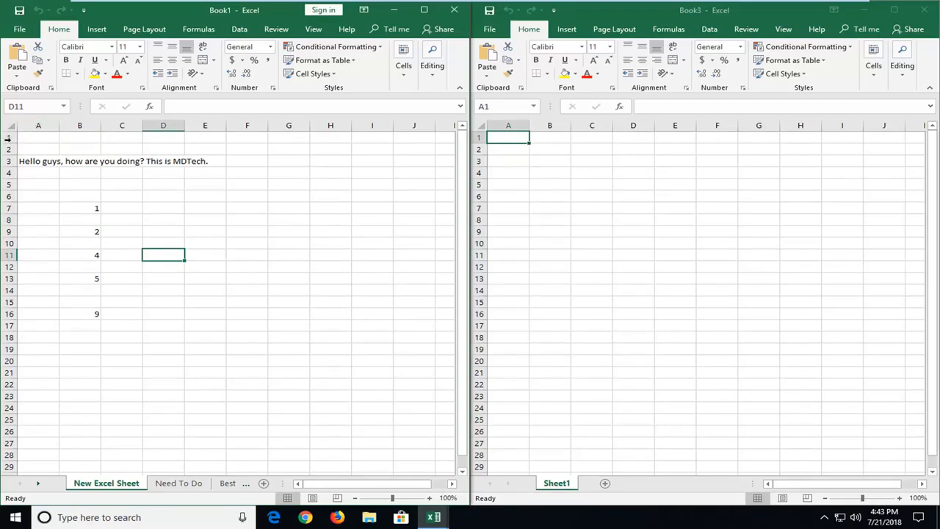
# Step: Select every cell of Book1's New Excel Sheet and copy the whole selection
pyautogui.click(12, 124)
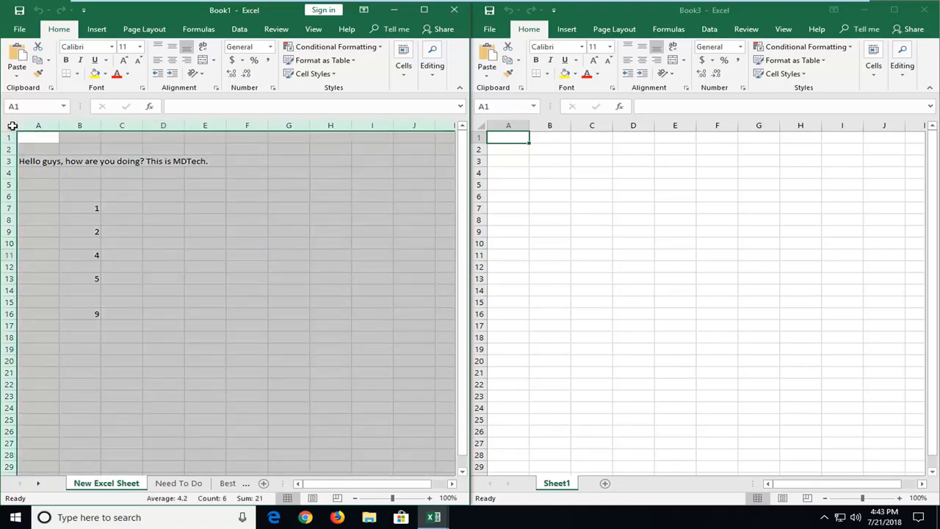
pyautogui.moveTo(76, 138)
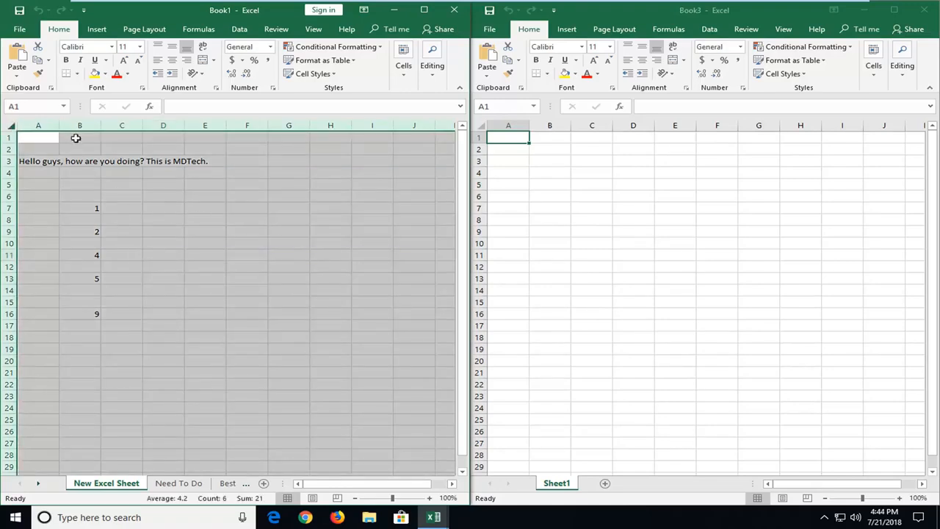
pyautogui.moveTo(14, 129)
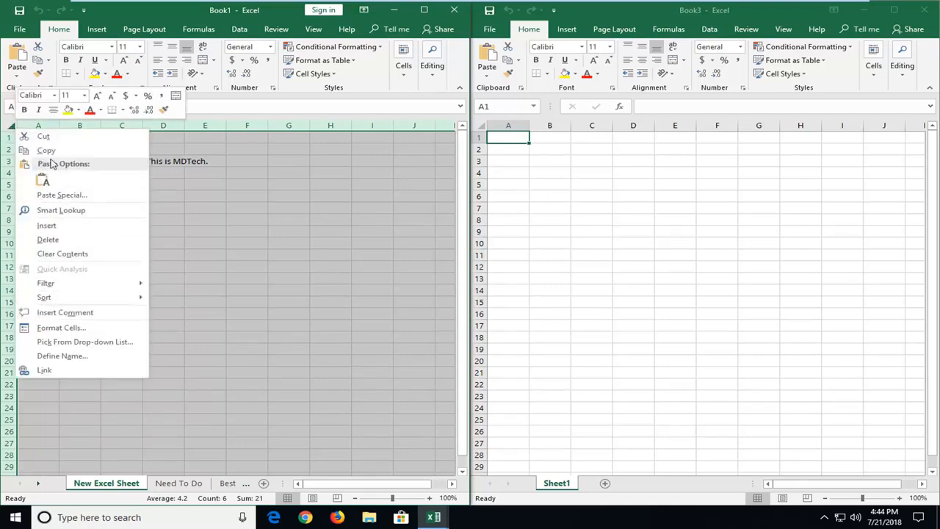
pyautogui.click(45, 150)
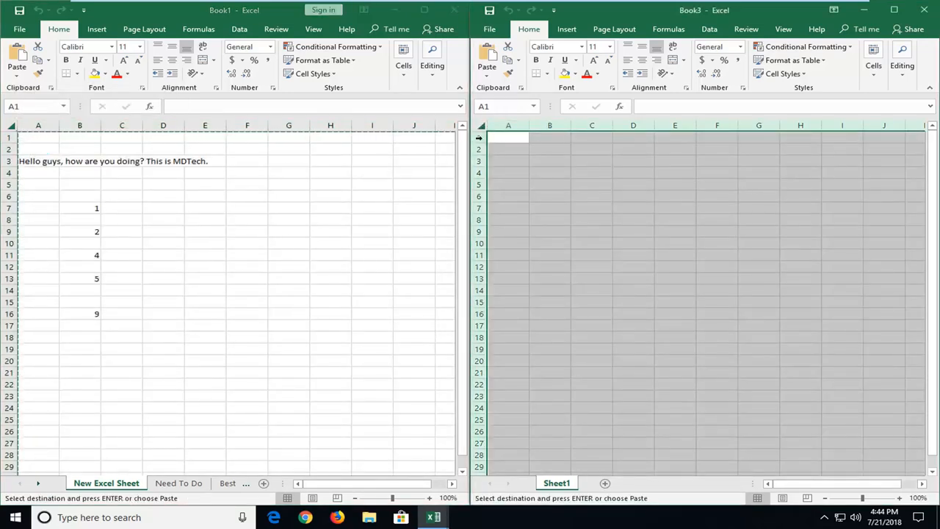
# Step: Paste the greeting line and numbers 1, 2, 4, 5, 9 into Book3's Sheet1
pyautogui.rightClick(508, 138)
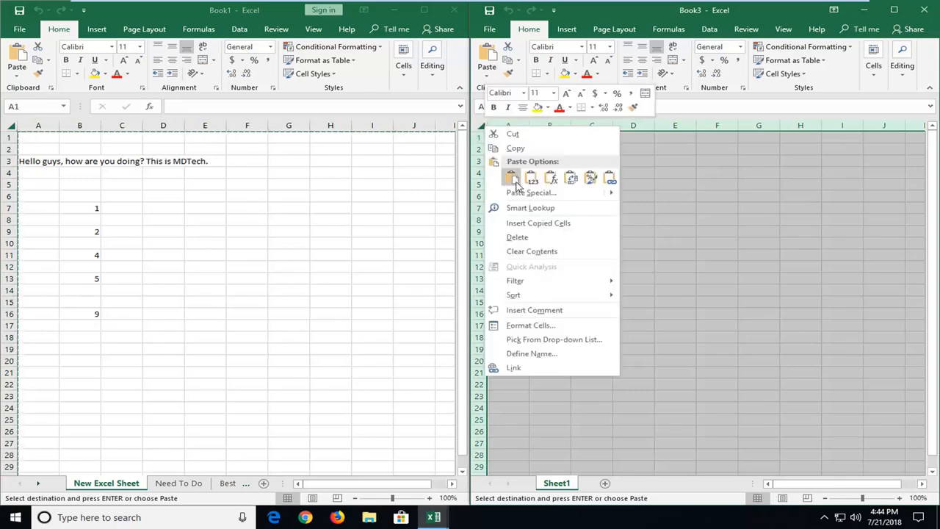
pyautogui.click(511, 176)
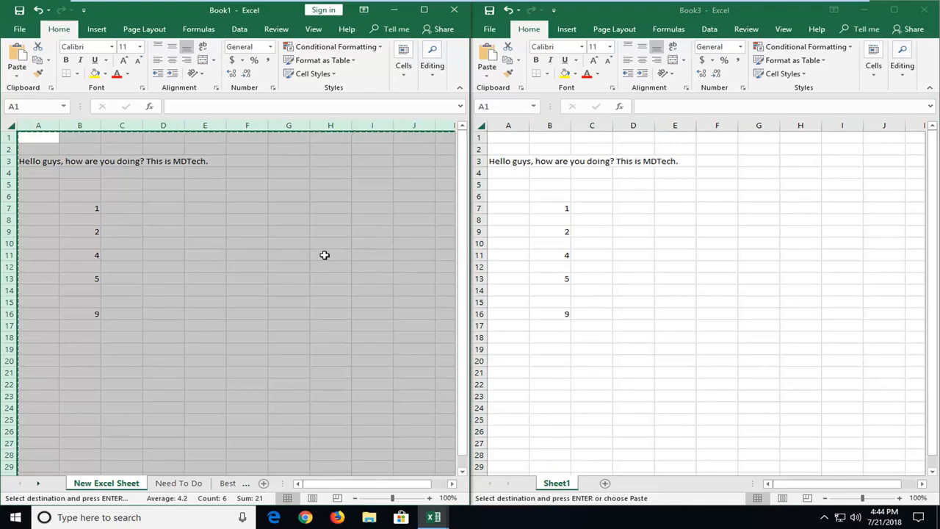
pyautogui.click(329, 256)
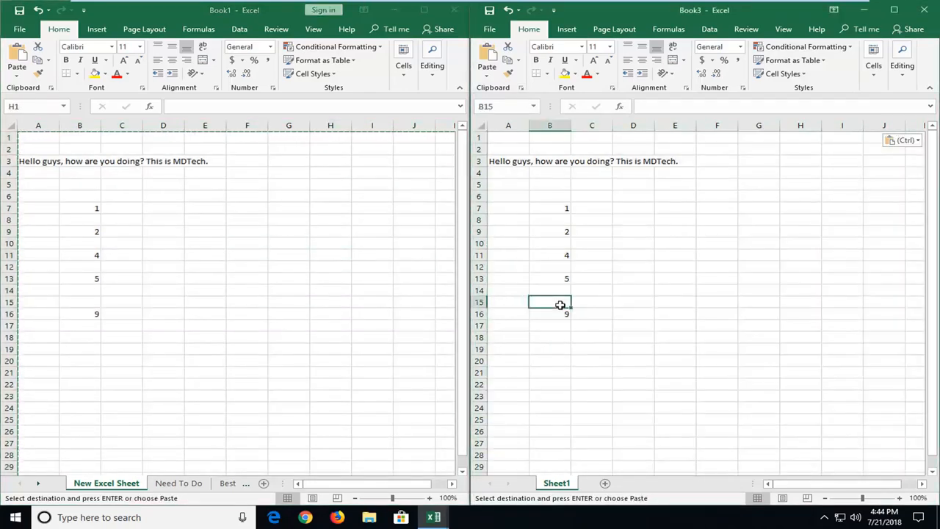
pyautogui.moveTo(203, 275)
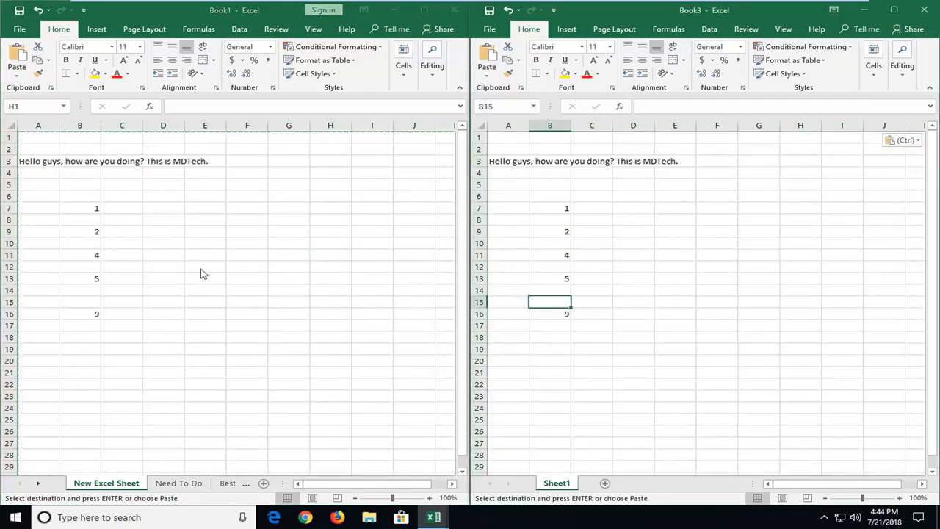
pyautogui.moveTo(238, 267)
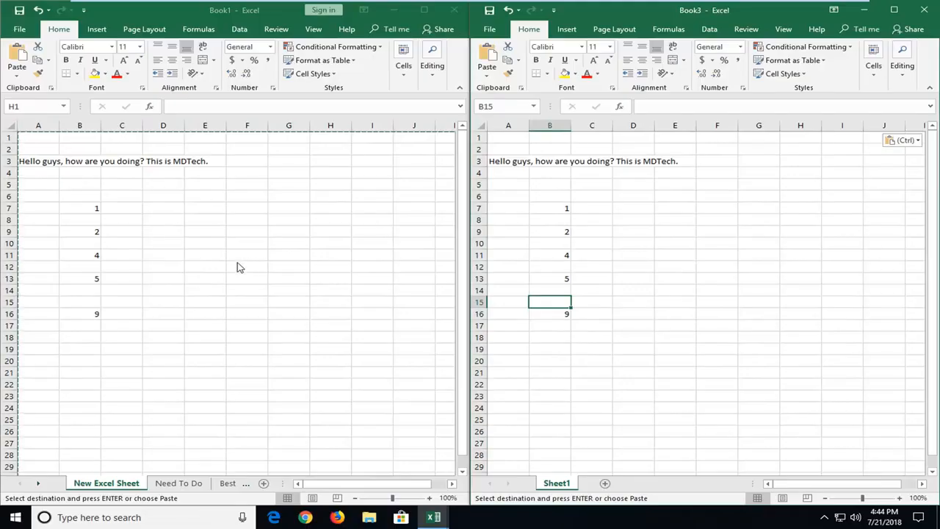